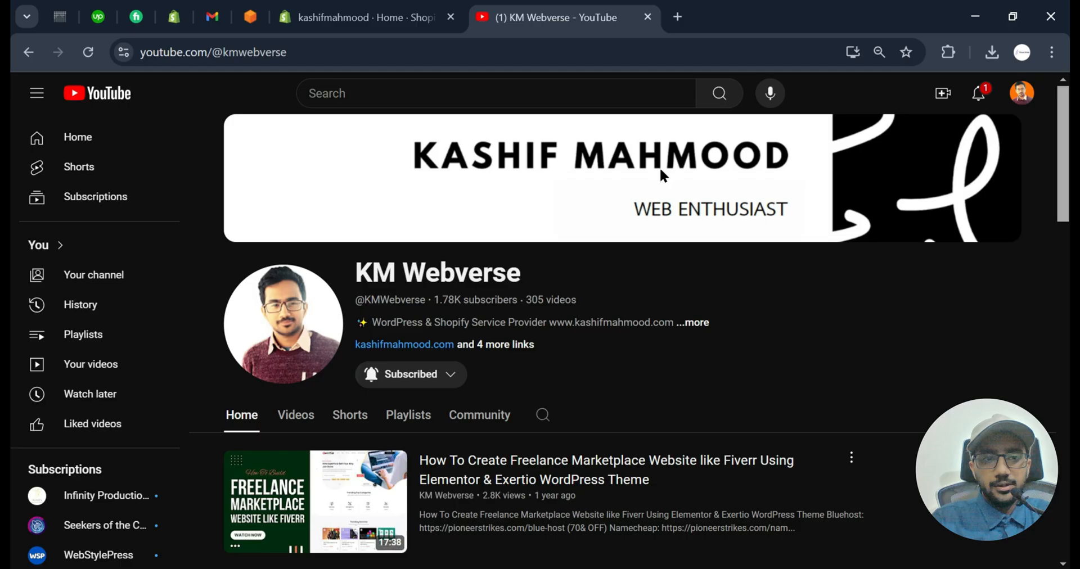
mouse_move(629, 264)
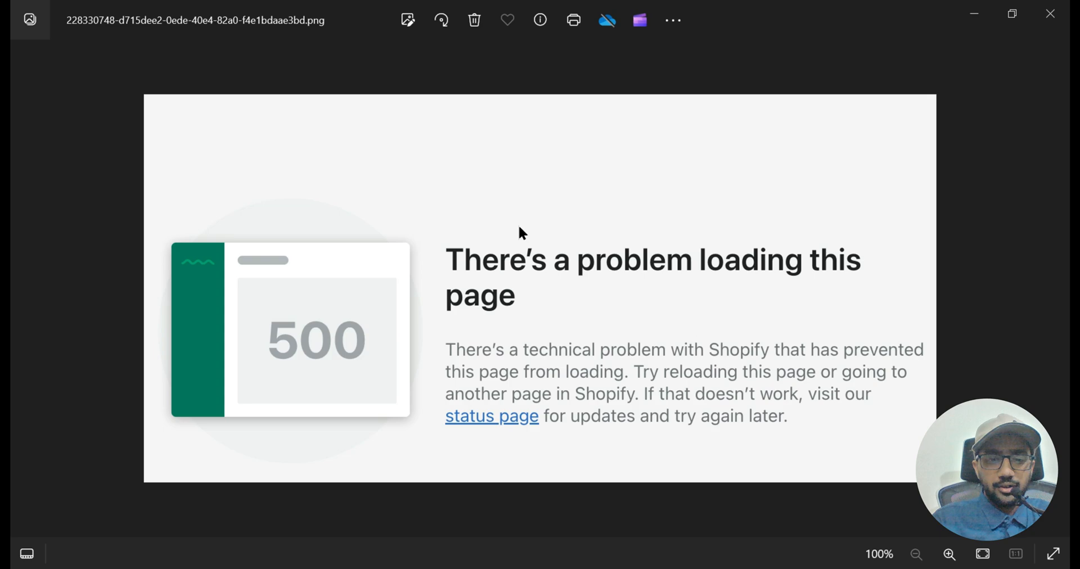
mouse_move(554, 268)
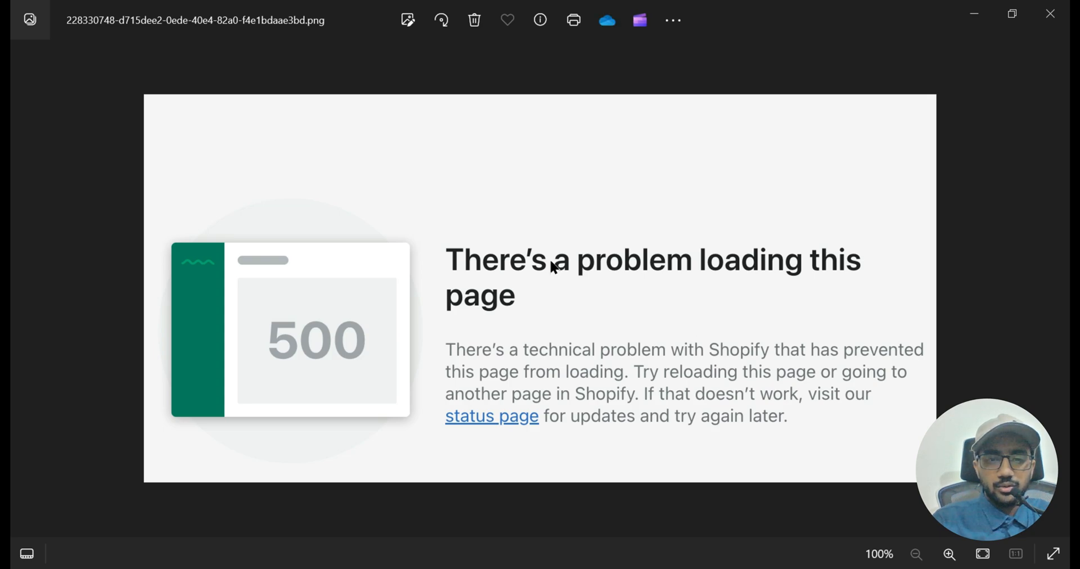
mouse_move(599, 324)
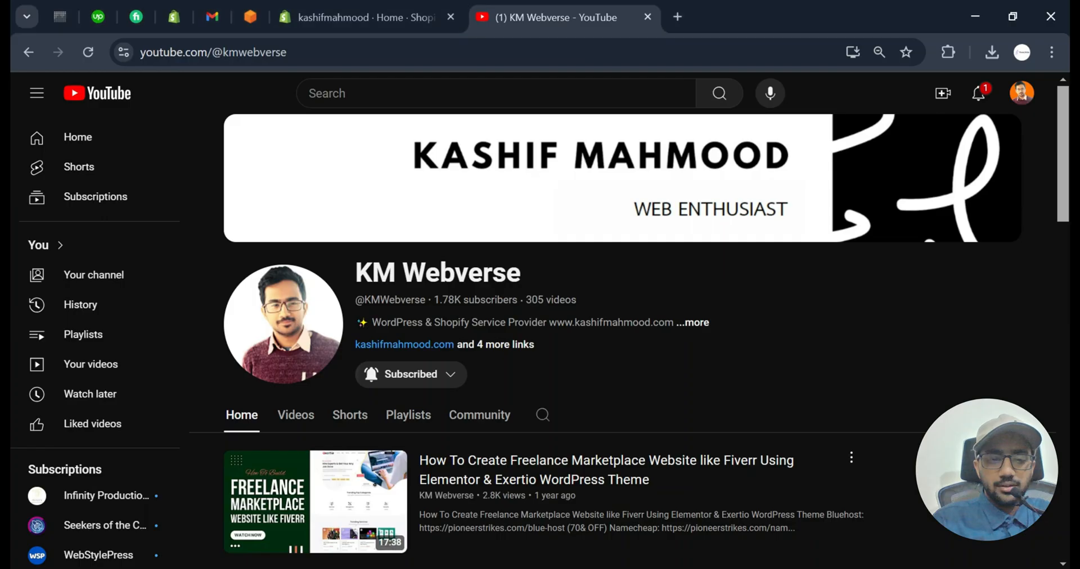
- Switch to the Shopify admin tab showing the store's Home dashboard
click(359, 17)
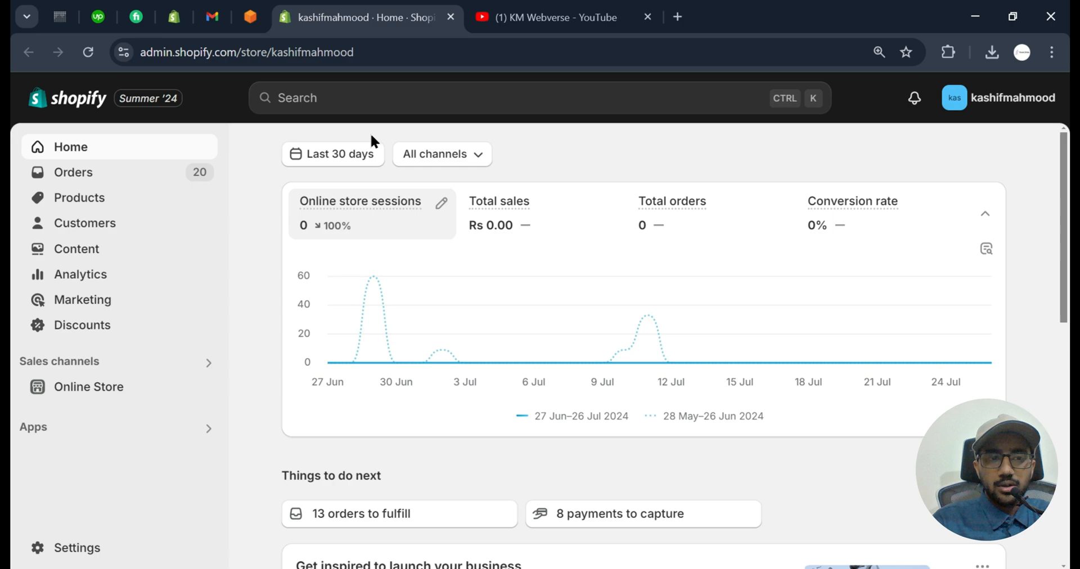
mouse_move(607, 174)
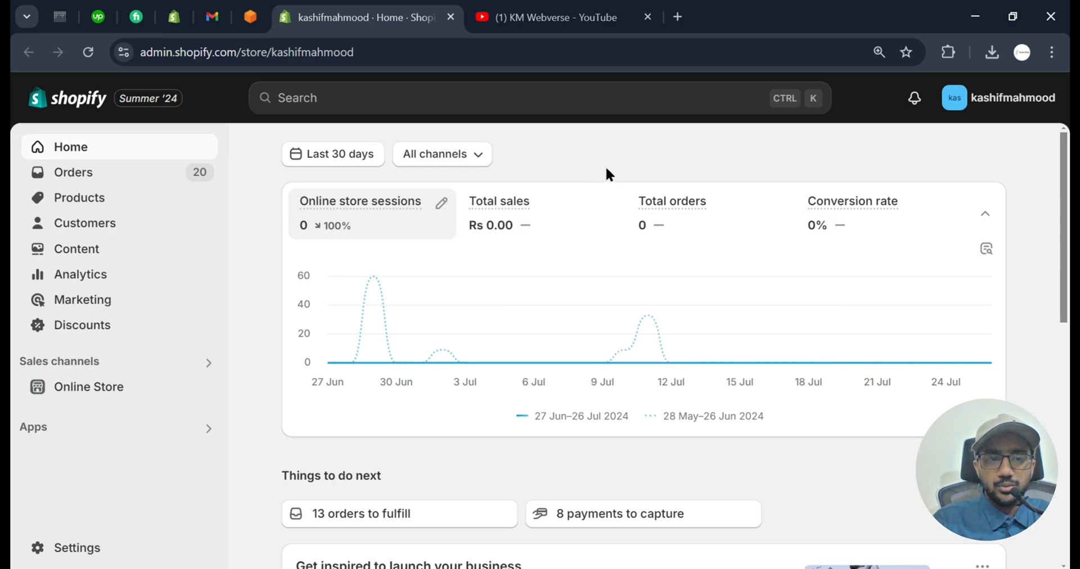
mouse_move(577, 56)
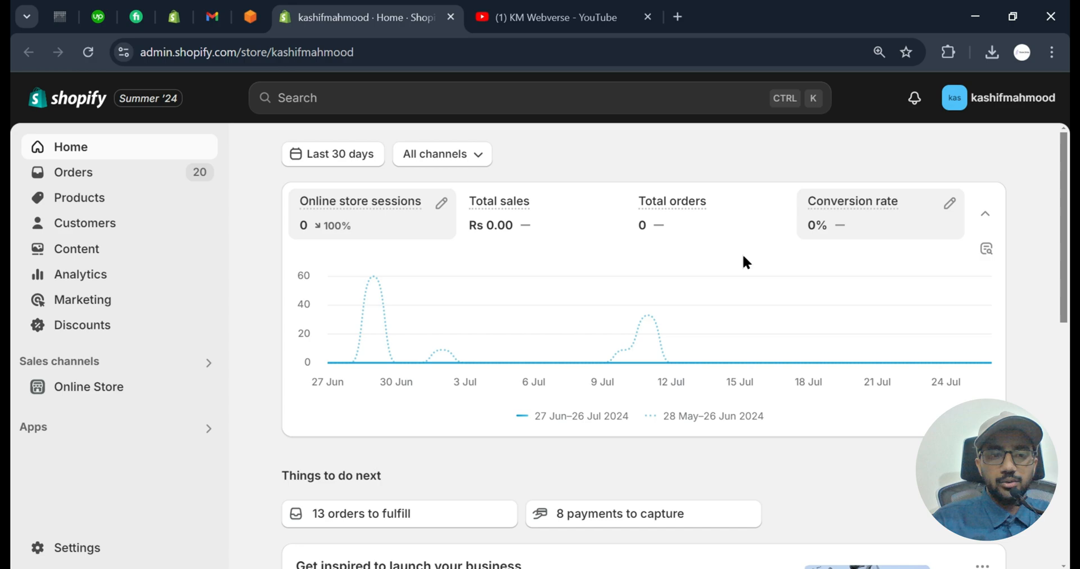
mouse_move(622, 279)
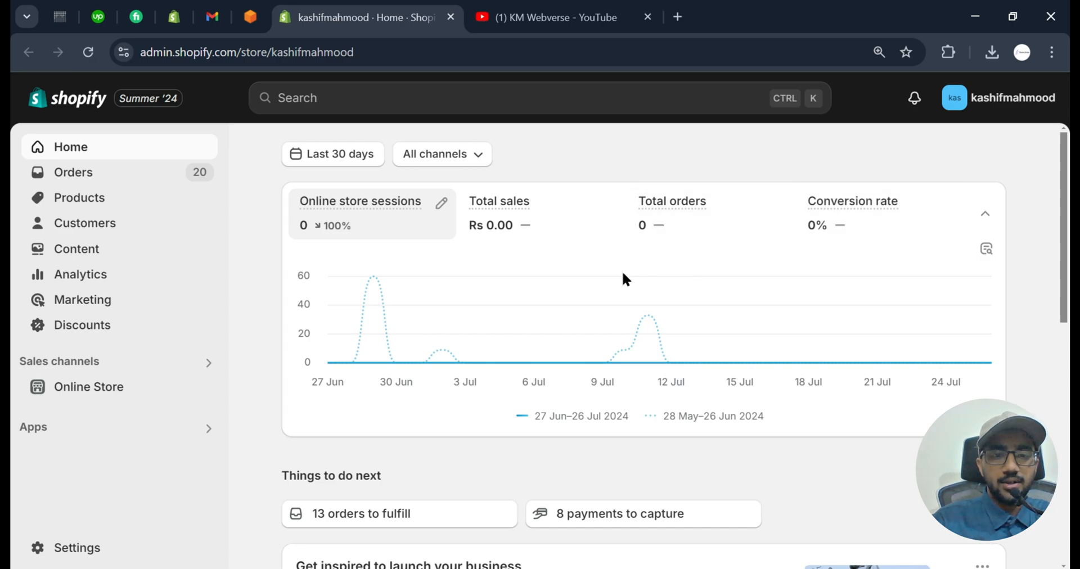
mouse_move(625, 260)
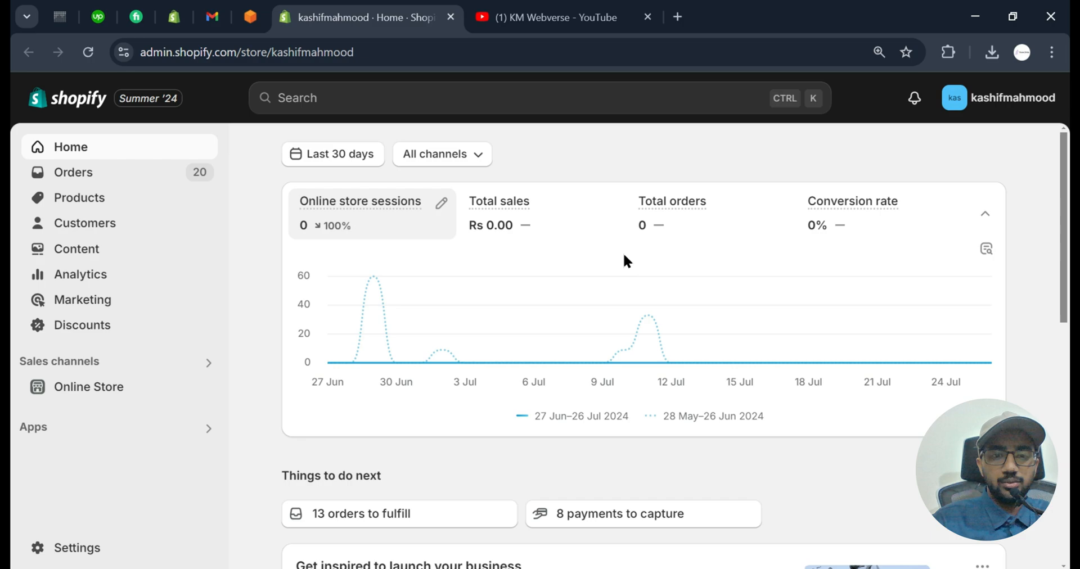
mouse_move(632, 165)
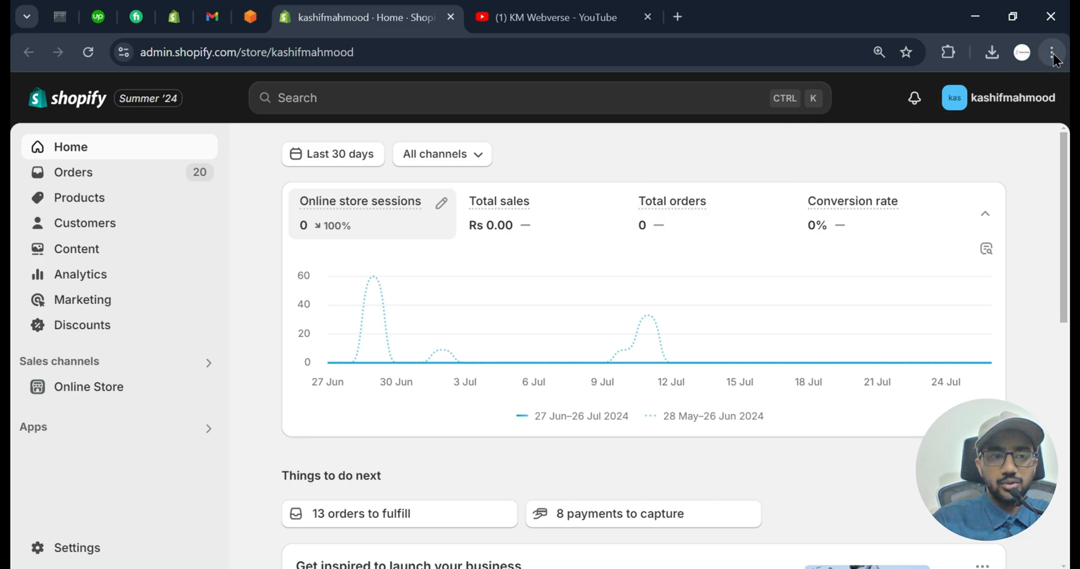
mouse_move(1008, 184)
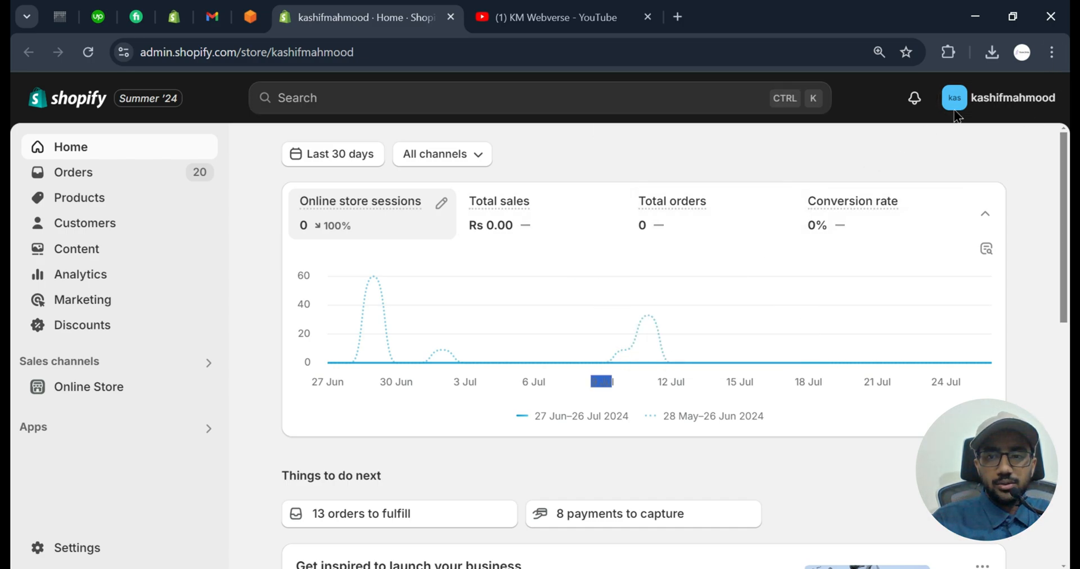
- Reach Chrome's Site settings page via the Settings search for 'site sett'
click(1052, 52)
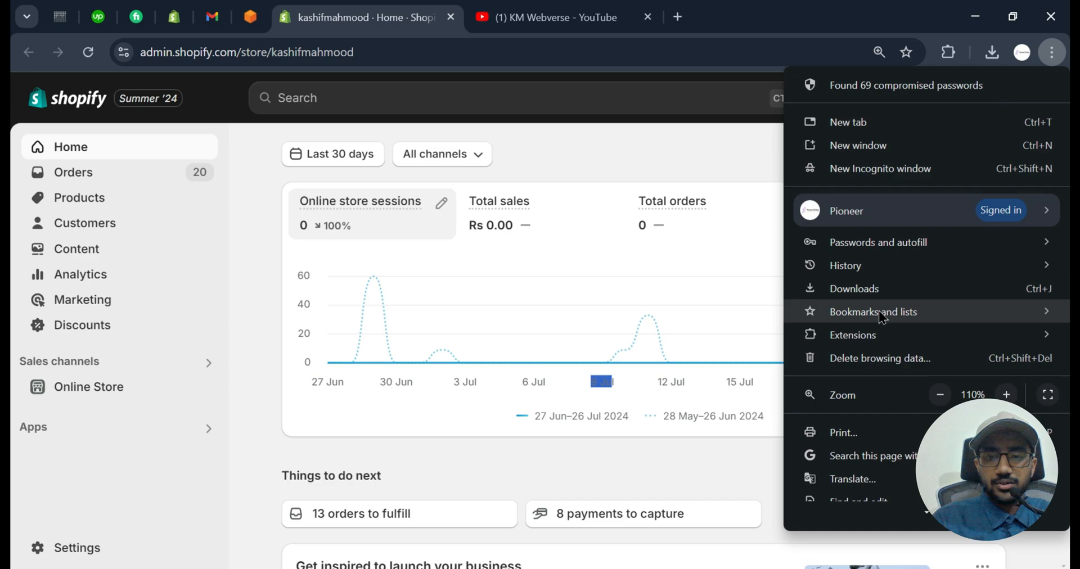
click(847, 502)
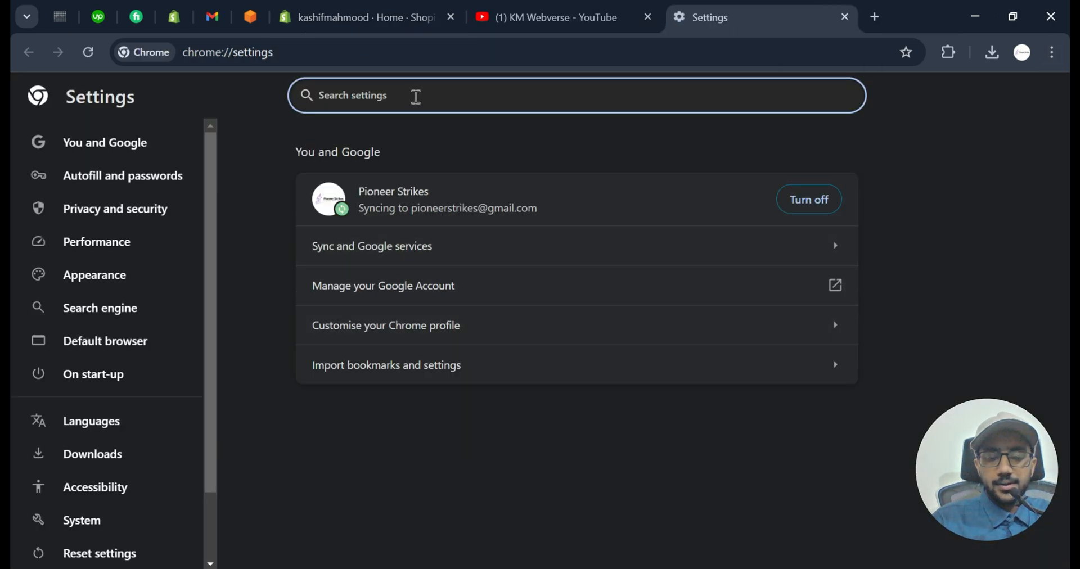
text(site setting)
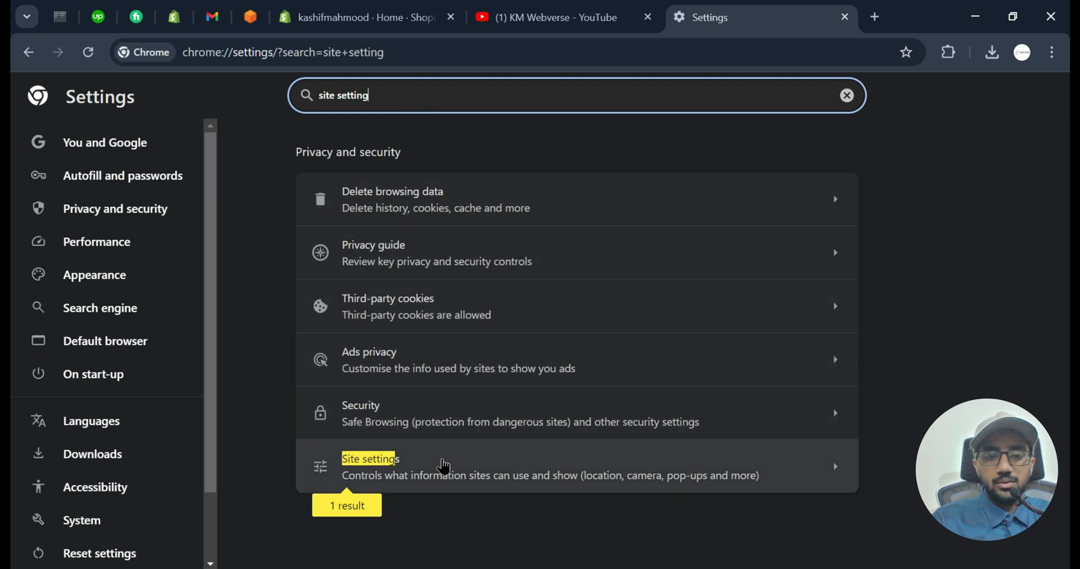
click(370, 466)
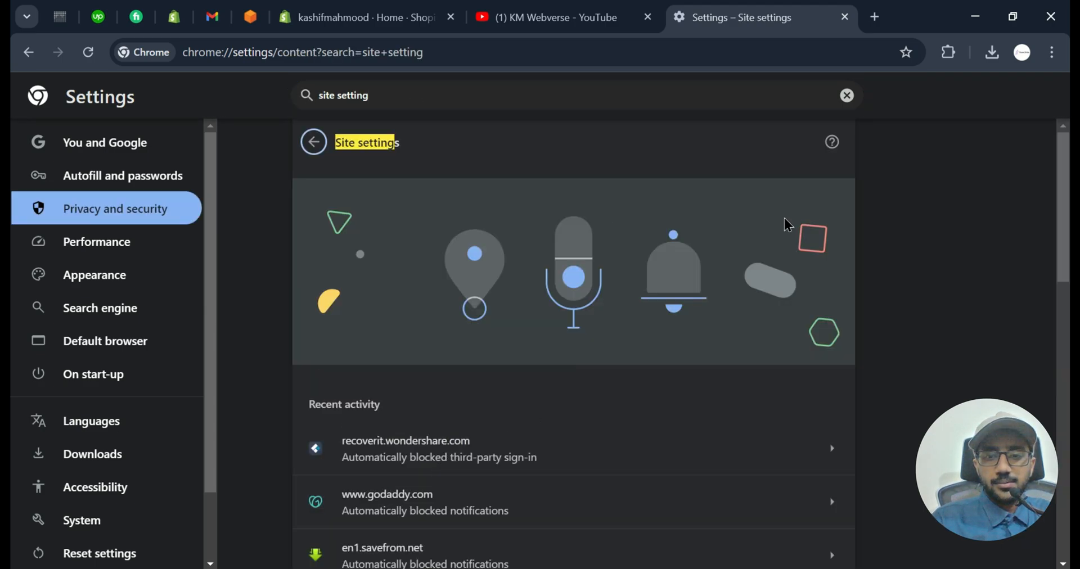
scroll(down, 3)
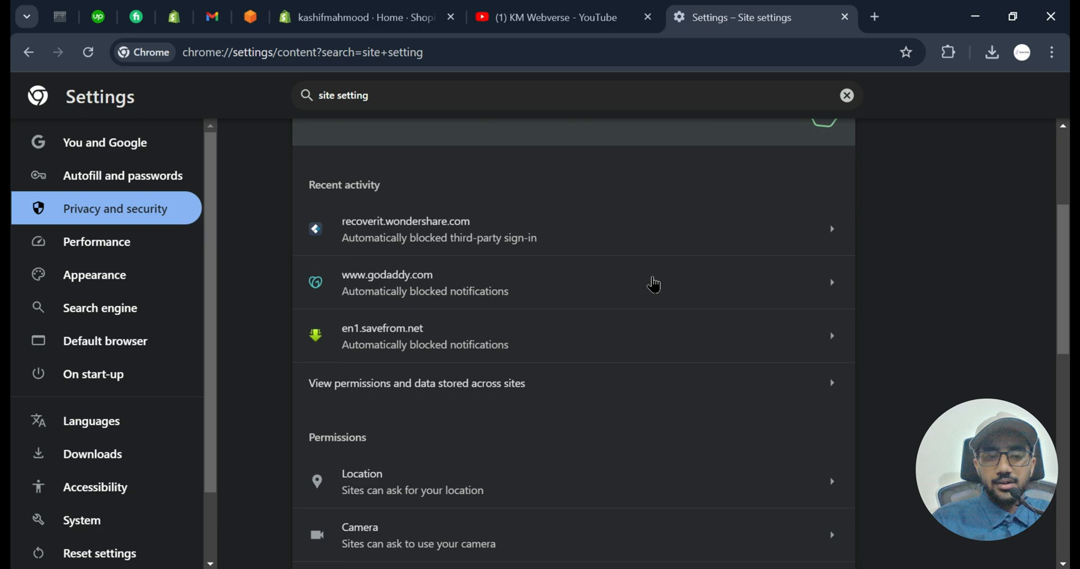
scroll(down, 3)
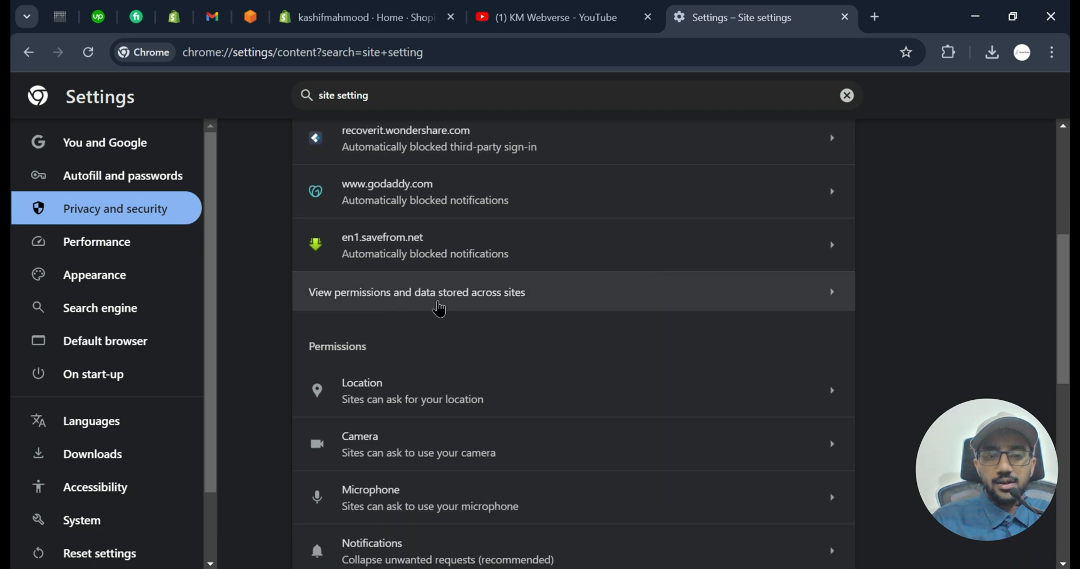
- Filter all sites by 'sho' and delete stored data for shopify.com and its subsites
click(416, 292)
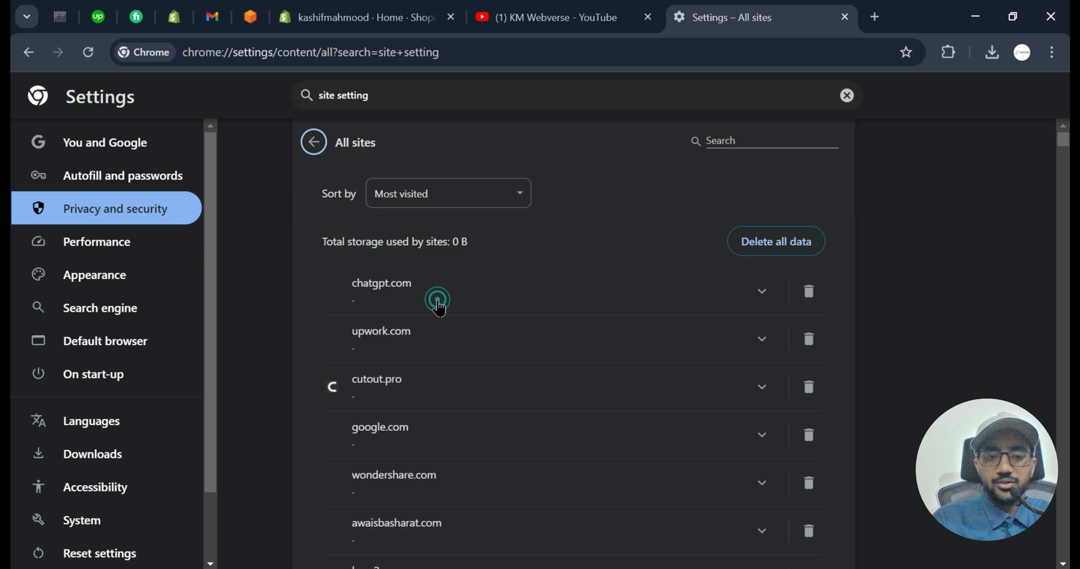
text(shopify)
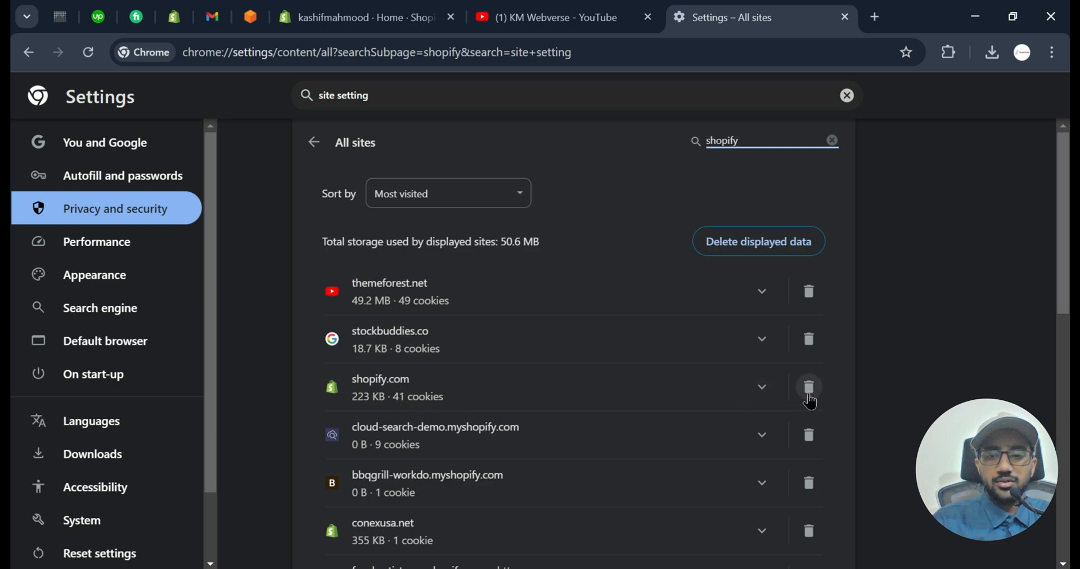
click(808, 386)
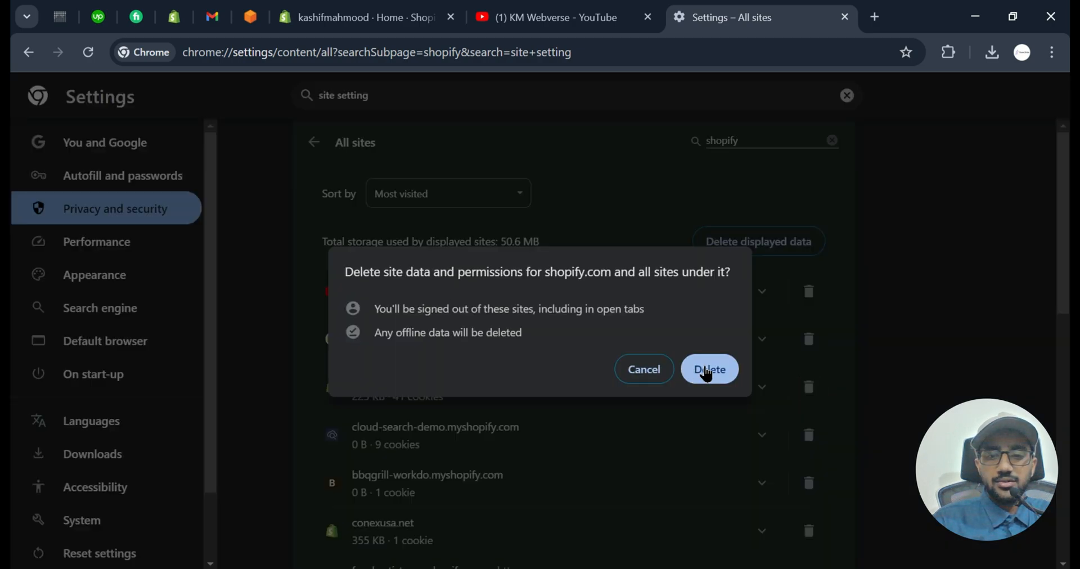
click(708, 369)
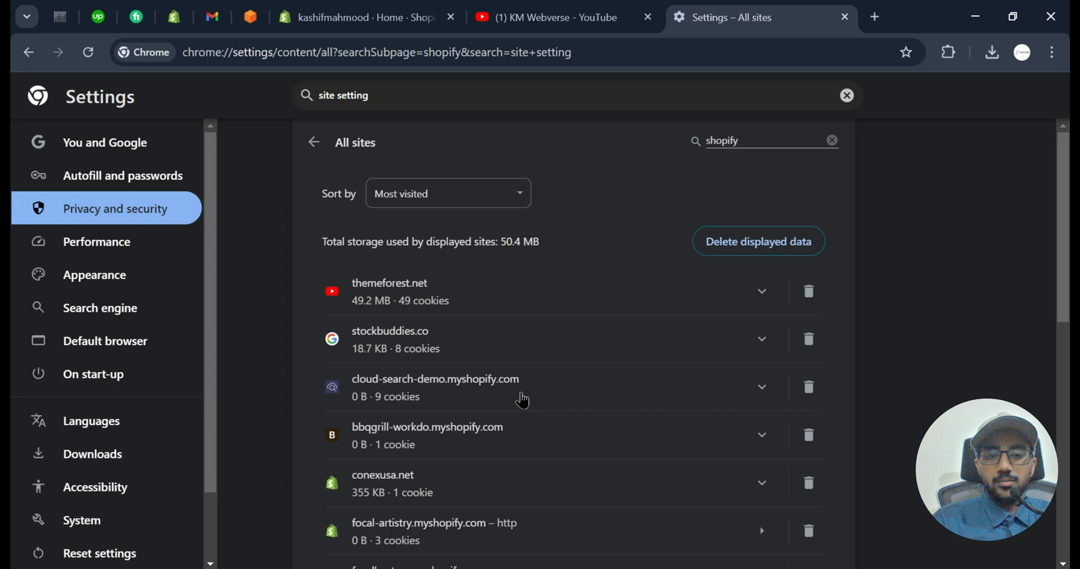
mouse_move(552, 388)
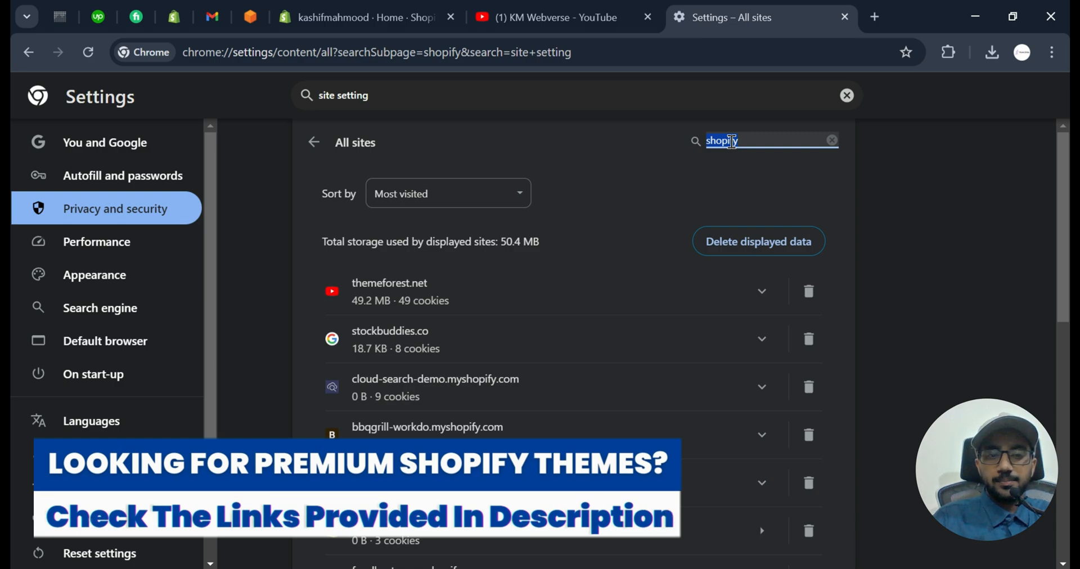
- Filter the all-sites list by 'kash' to show the store's own domains
text(kash)
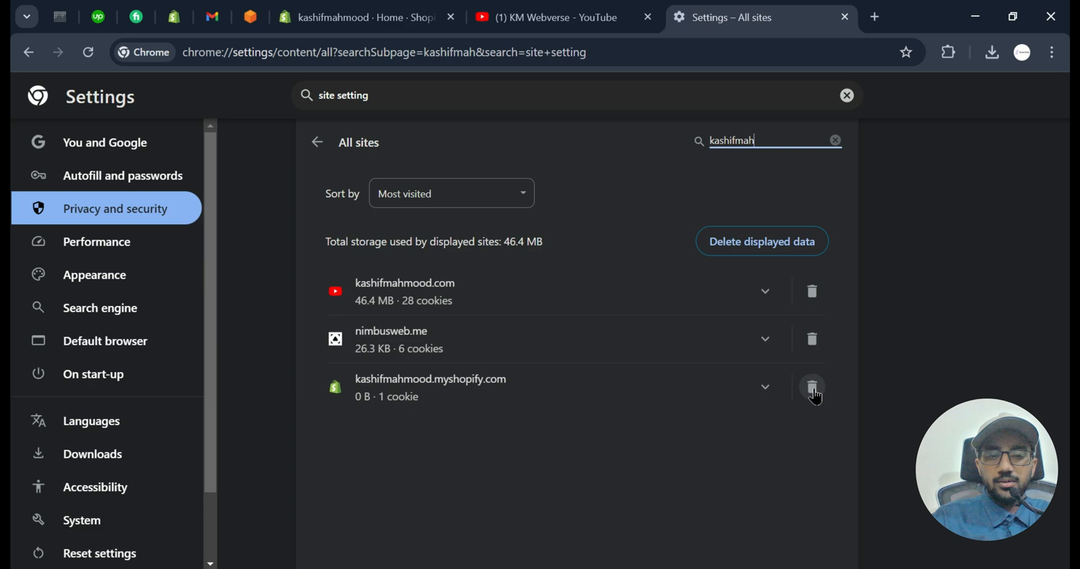
mouse_move(811, 388)
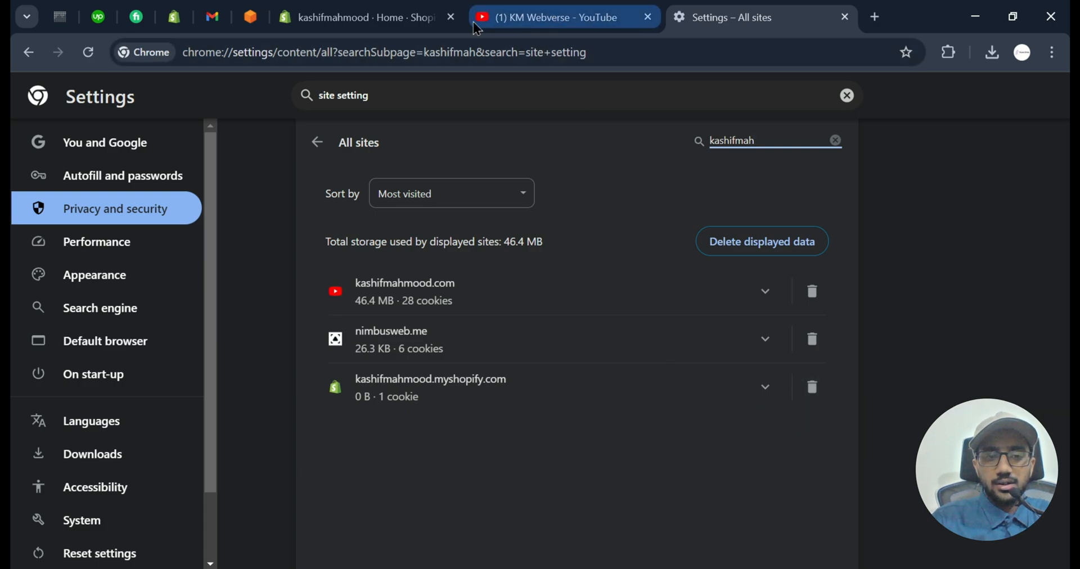
- Return to the Shopify admin tab, now prompting a reload to apply settings
click(359, 18)
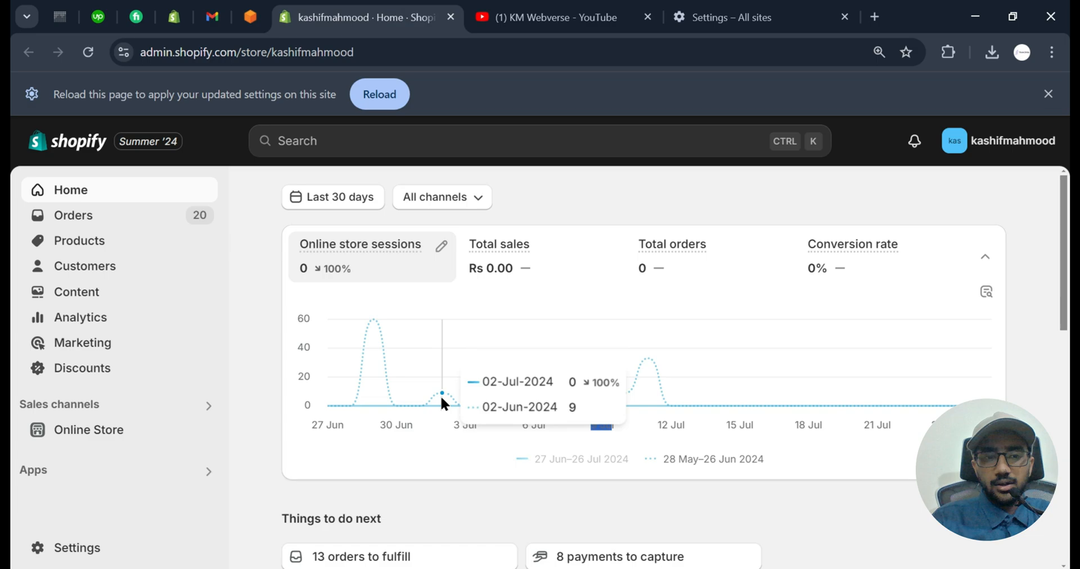
mouse_move(600, 218)
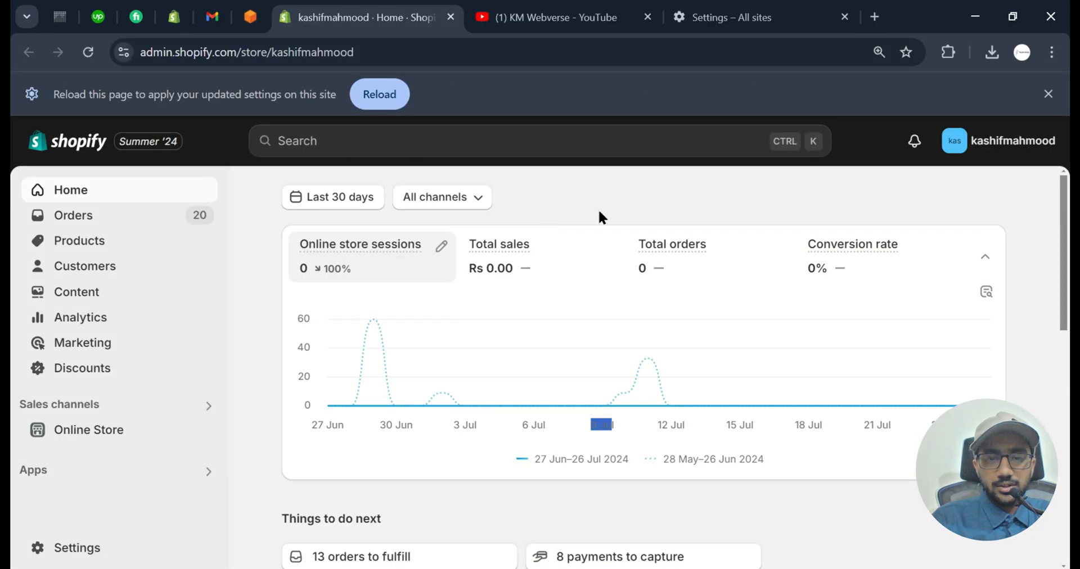